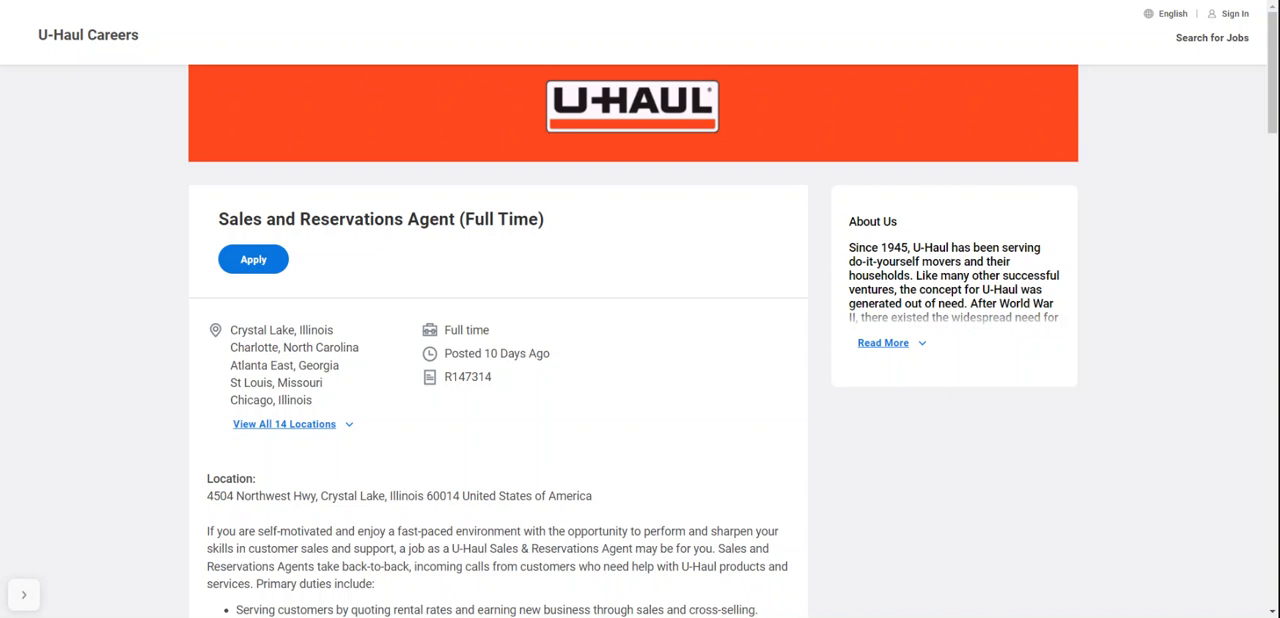
mouse_move(1108, 436)
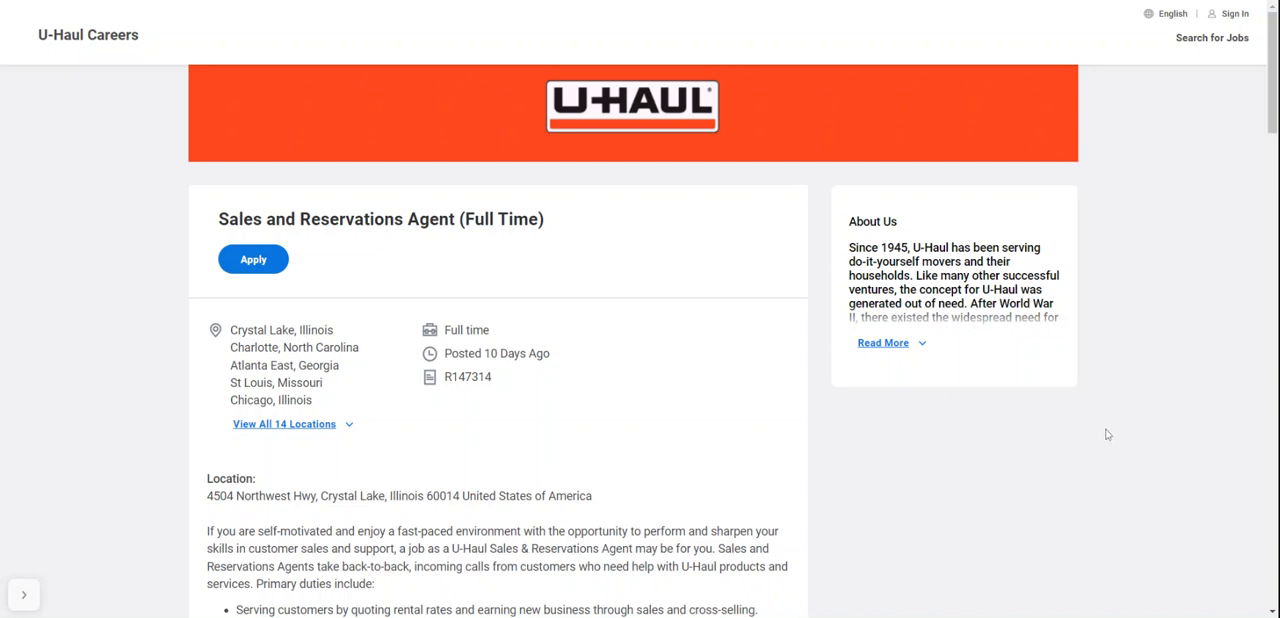
mouse_move(252, 436)
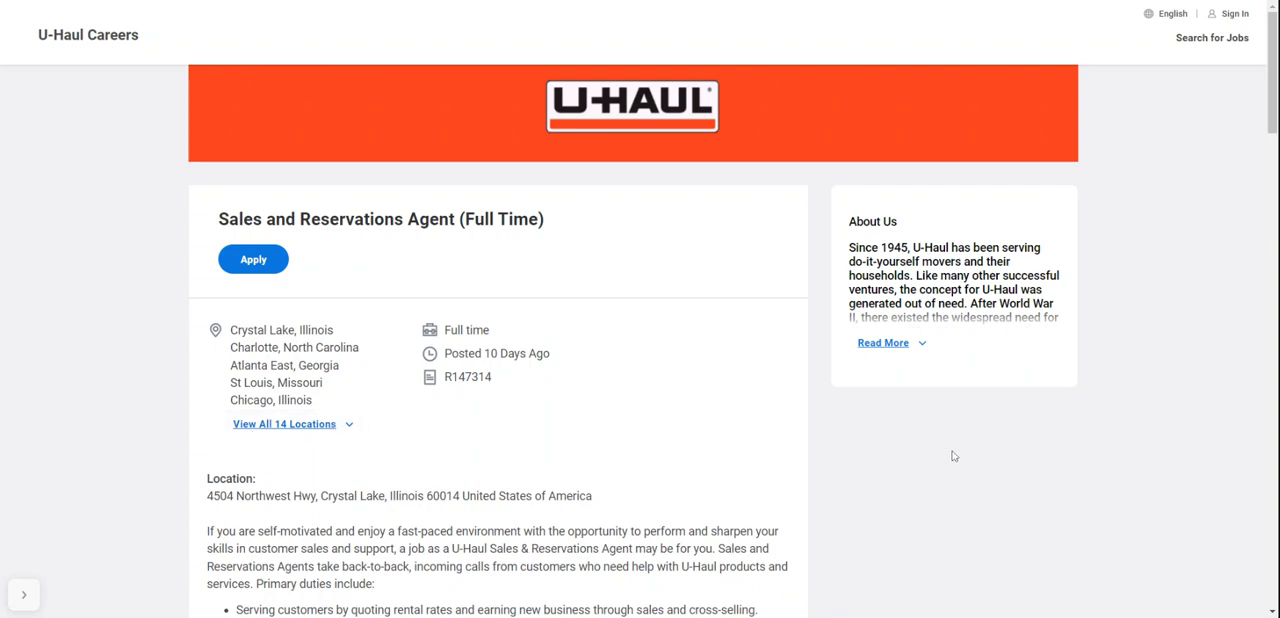
Scroll past the header into the primary duties, training program and Job Requirements sections
scroll("down", 3)
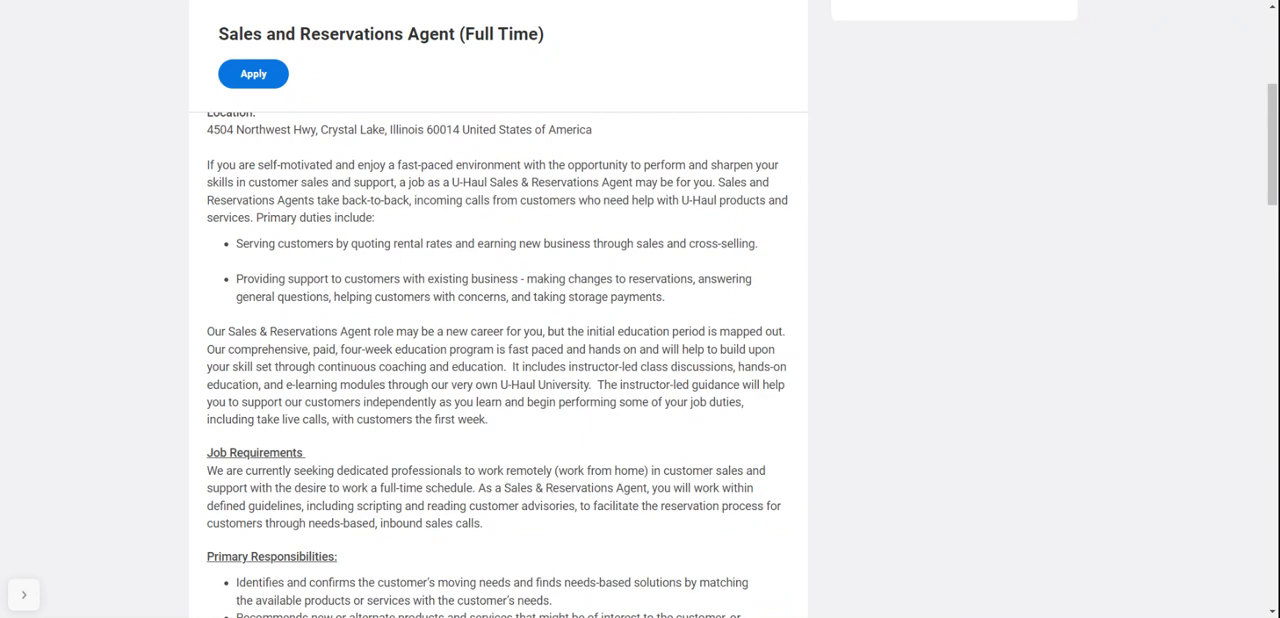
Scroll through Job Requirements and Primary Responsibilities down to the Minimum Experience list
scroll("down", 3)
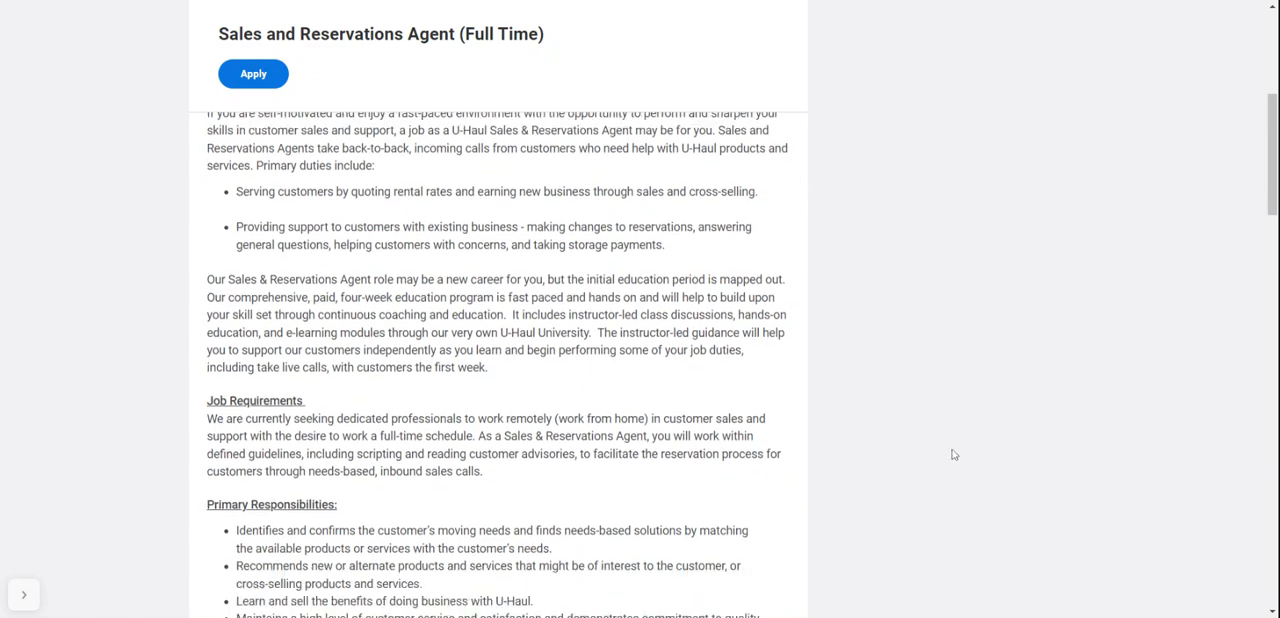
scroll("down", 3)
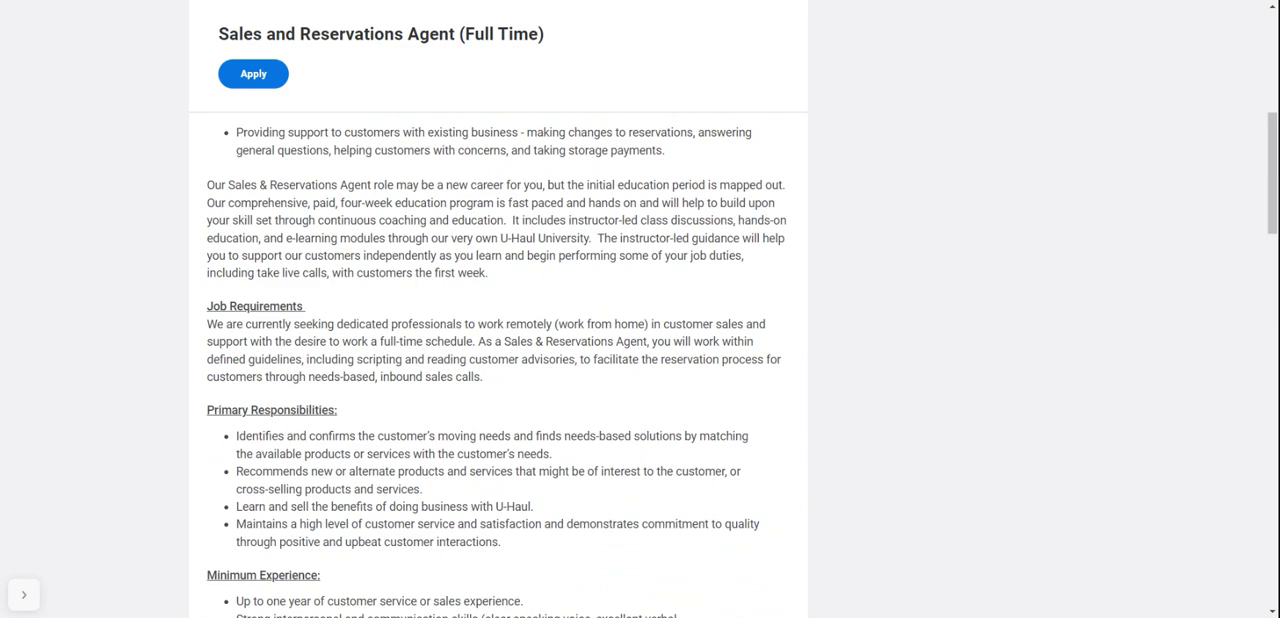
scroll("down", 3)
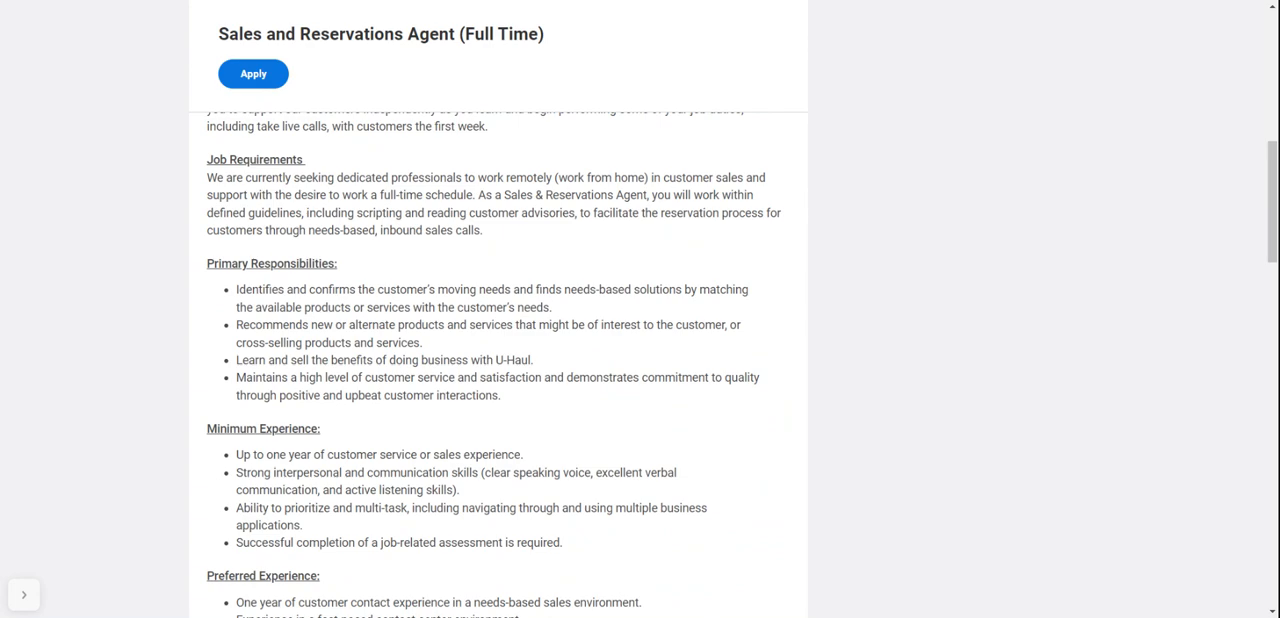
Scroll to the Preferred Experience, Compensation, Benefits and Scheduling Requirements sections
scroll("down", 3)
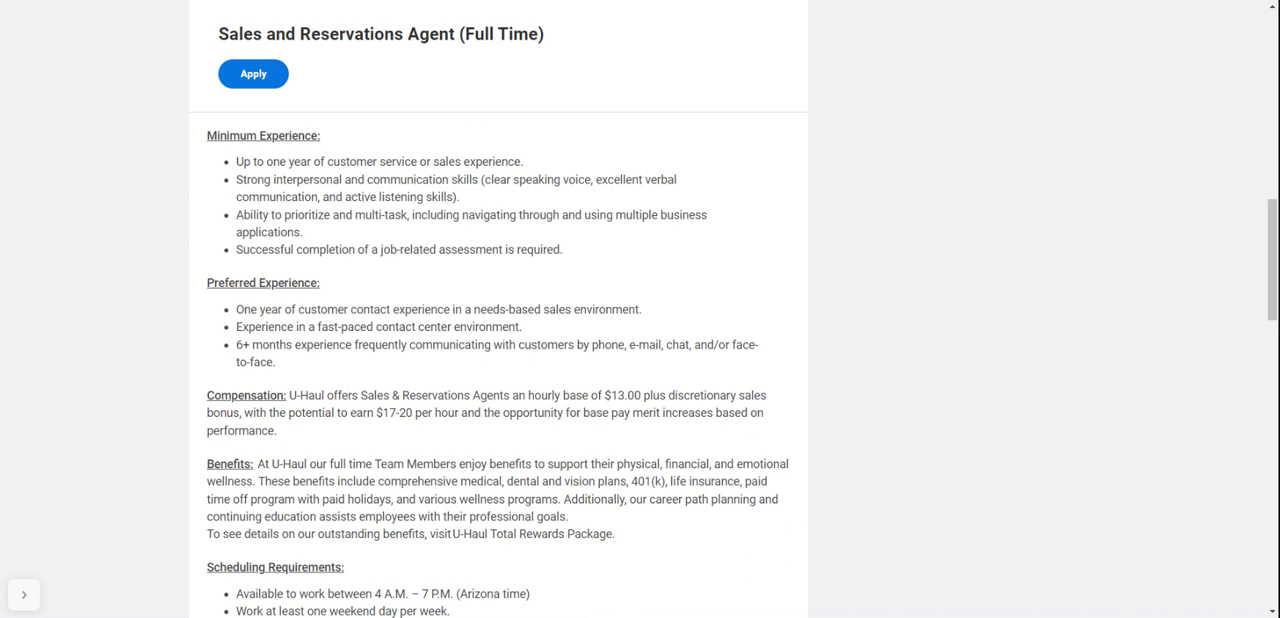
Scroll through Scheduling Requirements, work-from-home rules, Computer Specifications and Additional Hardware
scroll("down", 3)
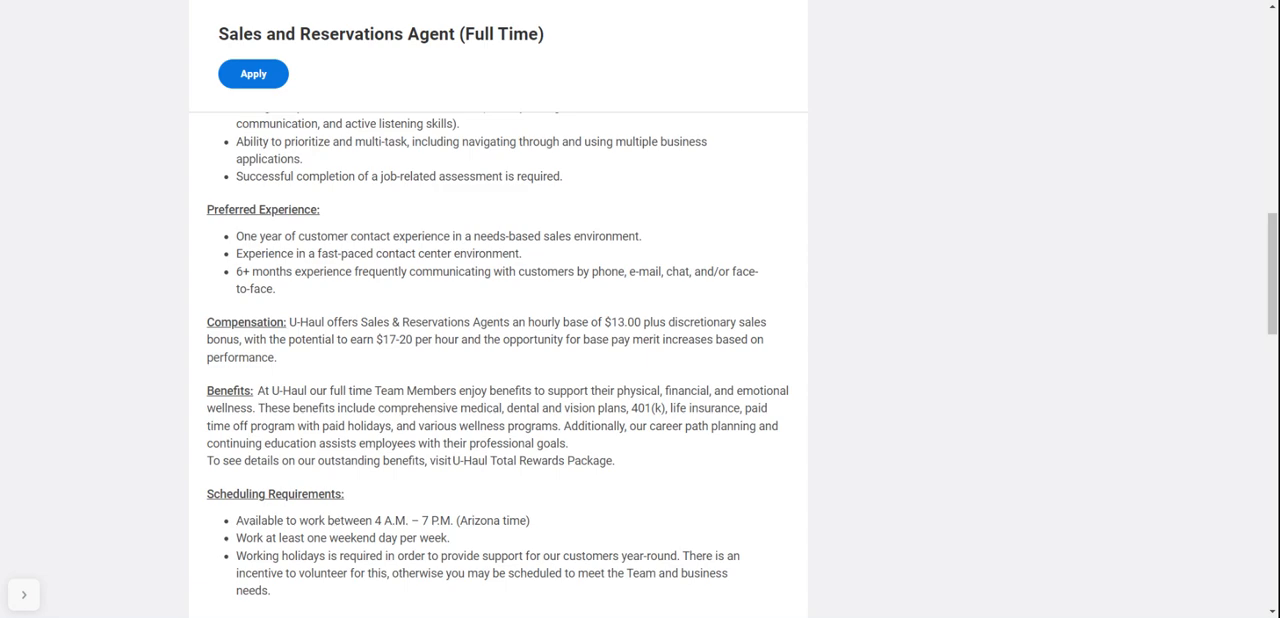
scroll("down", 3)
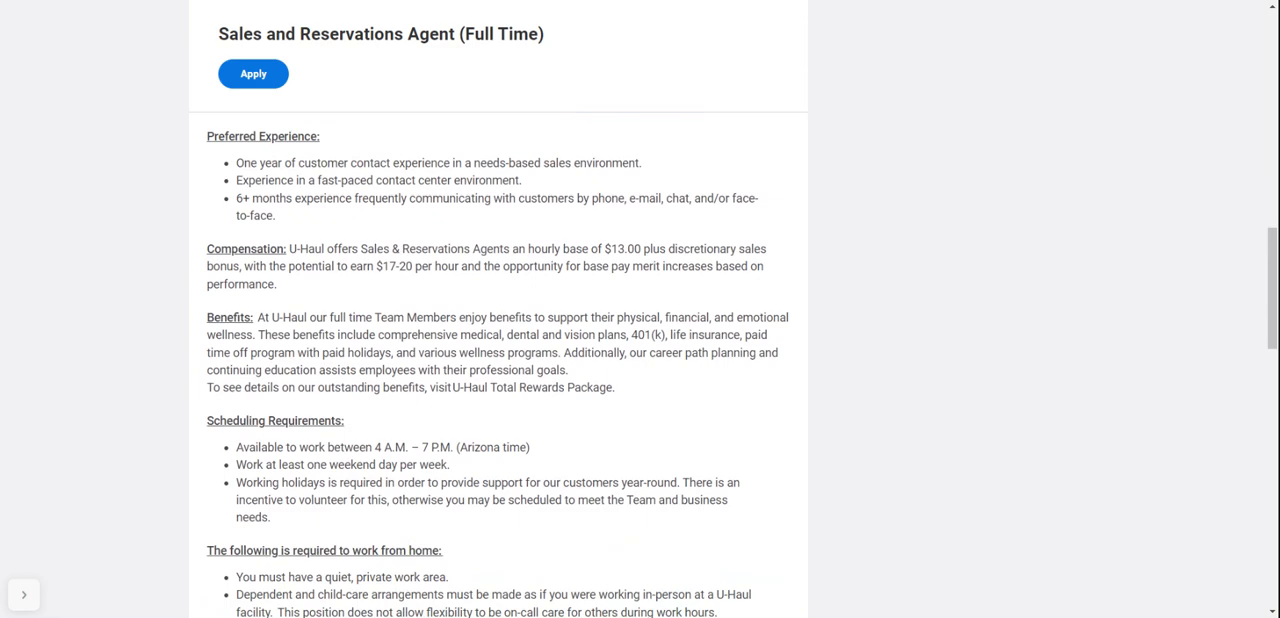
scroll("down", 3)
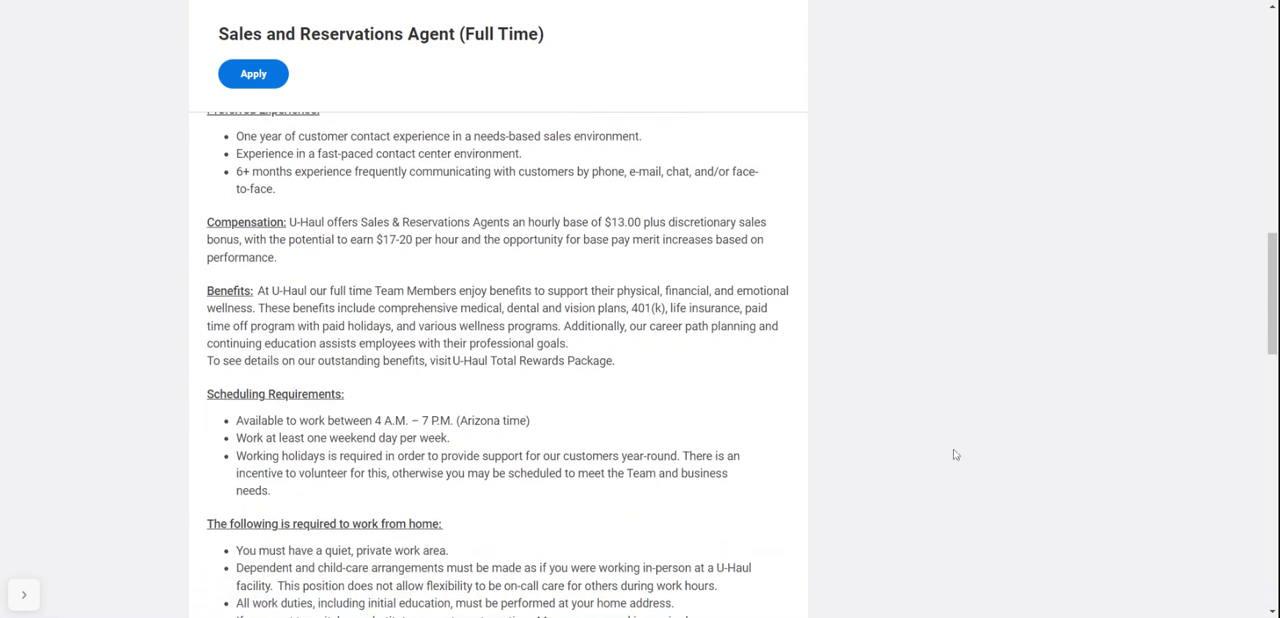
scroll("down", 3)
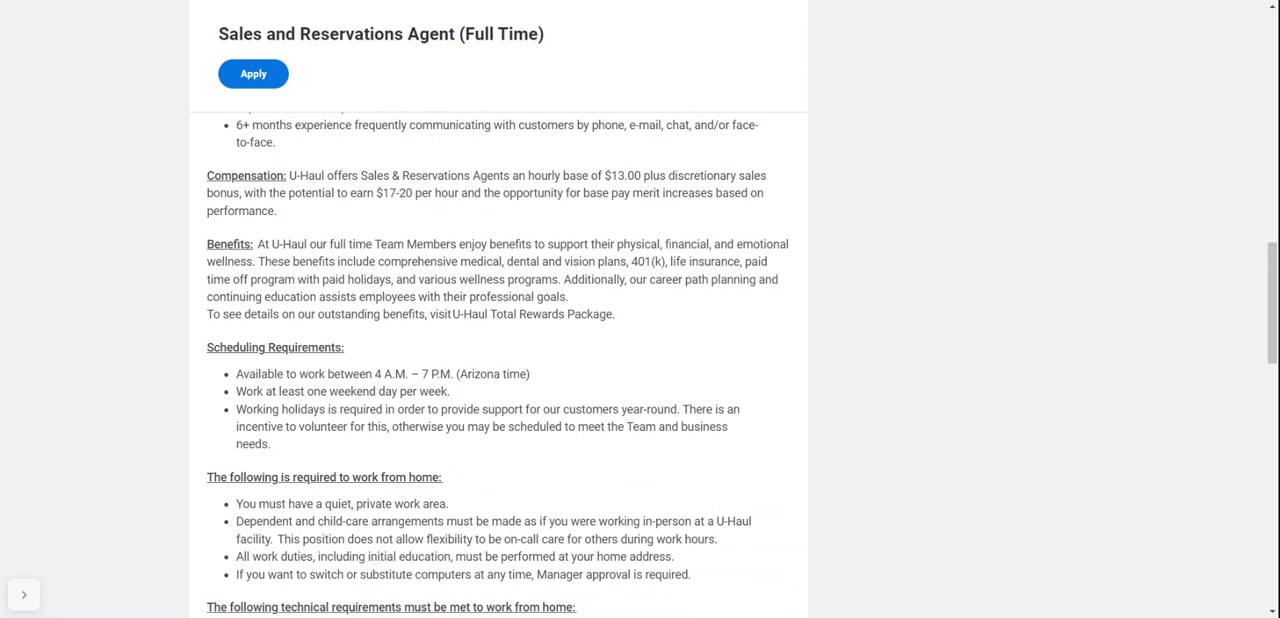
scroll("down", 3)
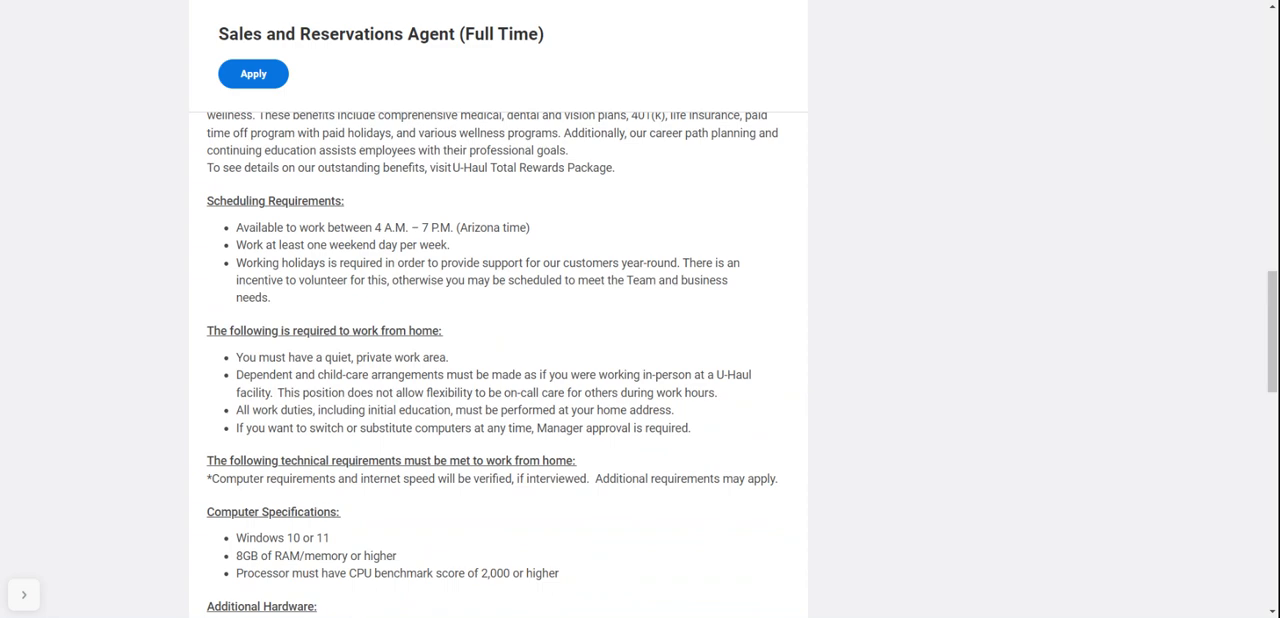
scroll("down", 3)
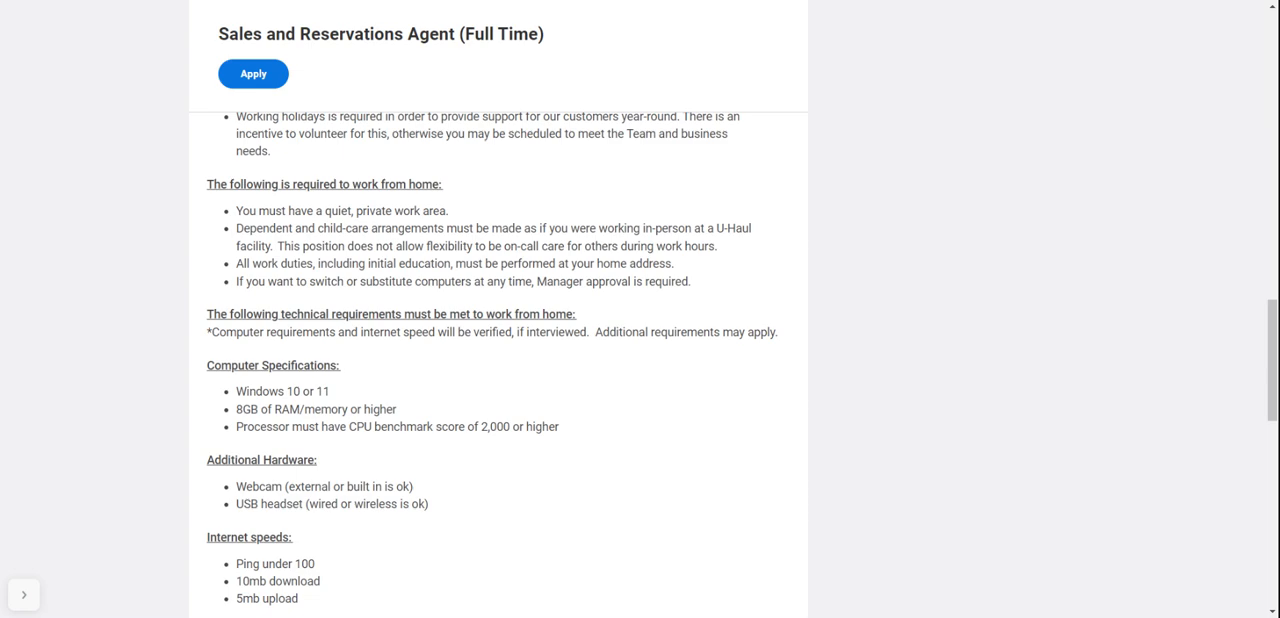
Scroll to the internet speeds, not-permitted setups list and nicotine hiring policy paragraph
scroll("down", 3)
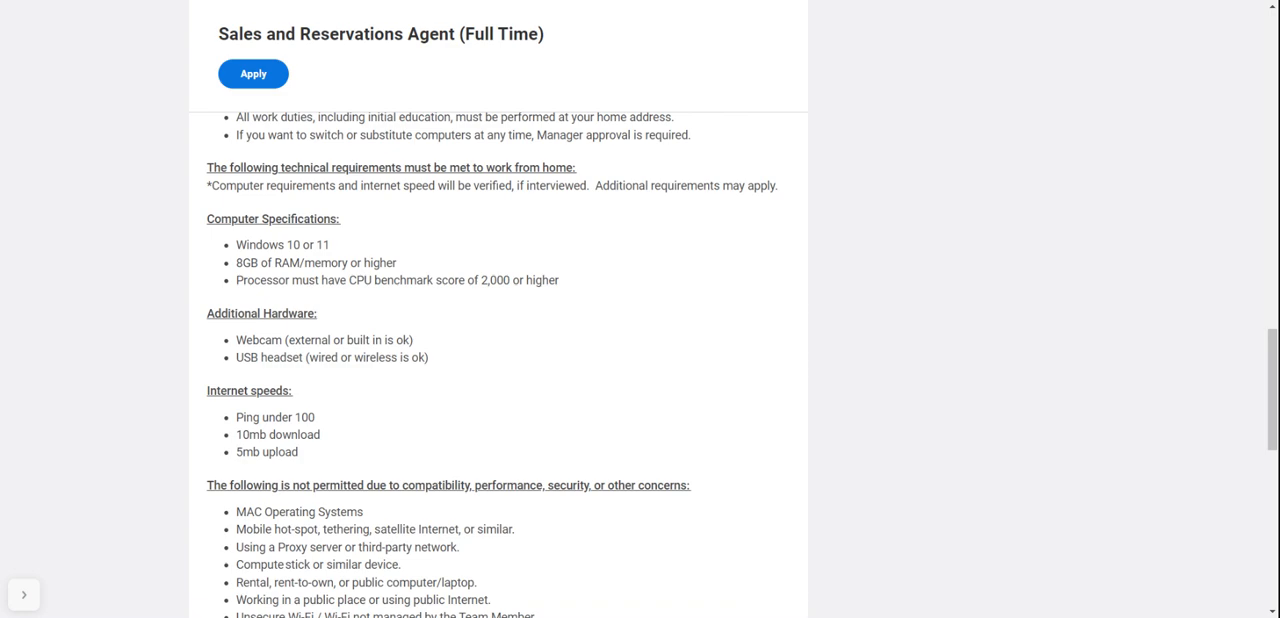
scroll("down", 3)
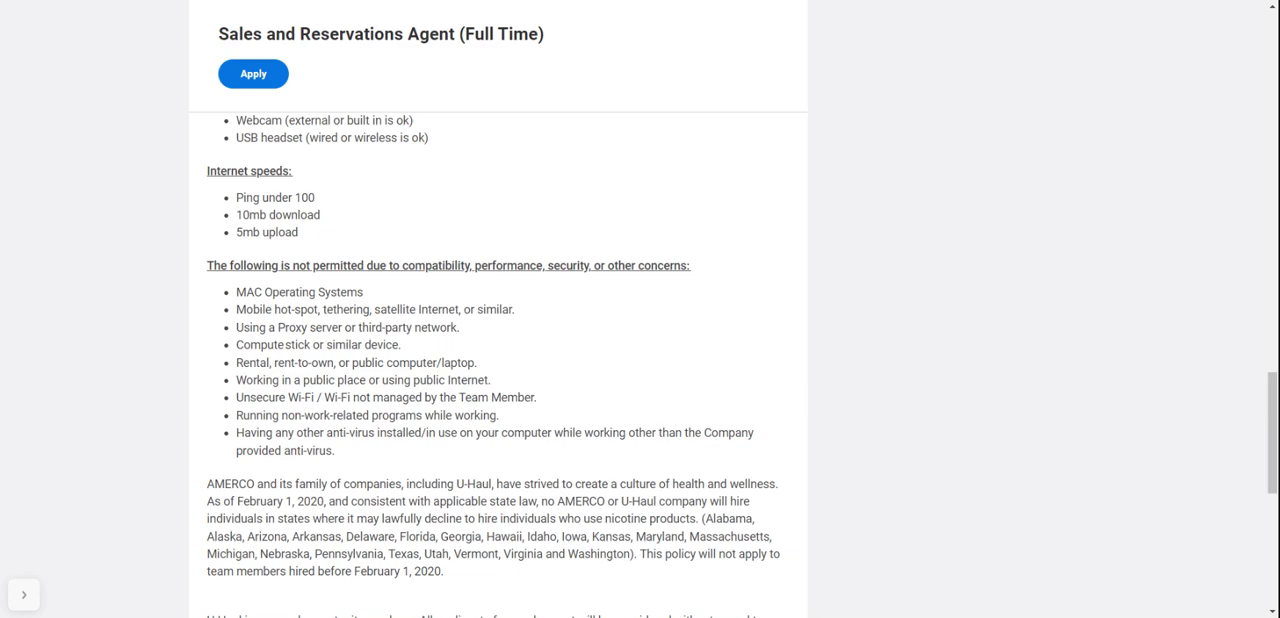
Finish the nicotine policy, return to the top and apply, opening Start Your Application
scroll("down", 3)
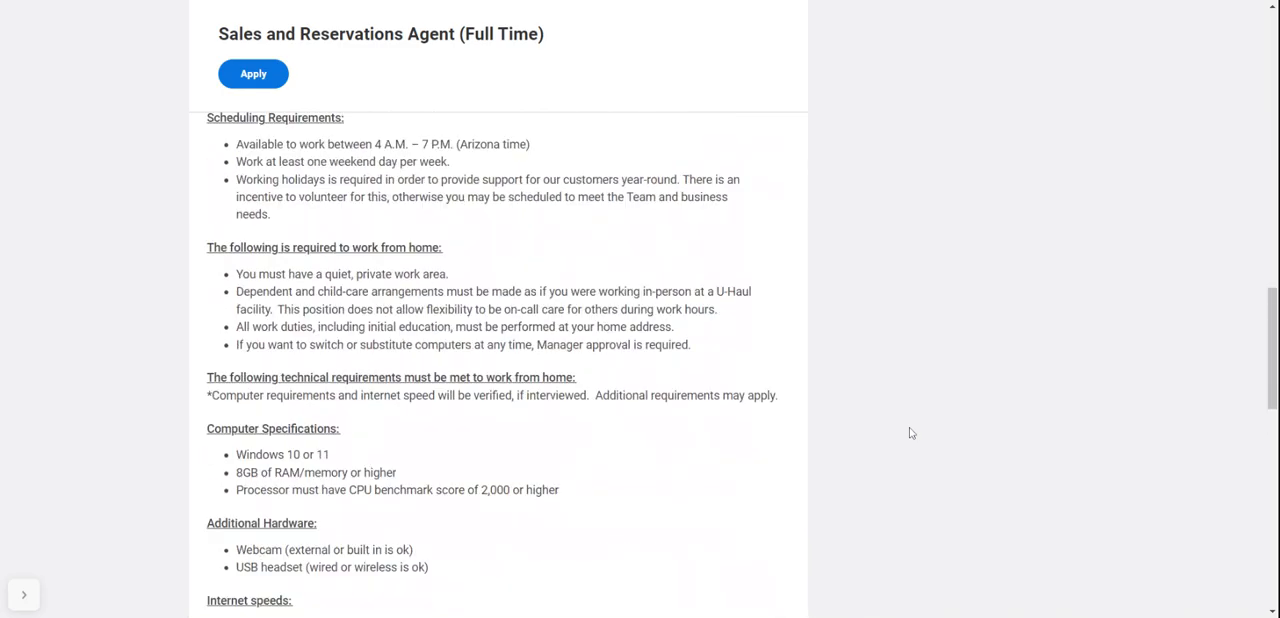
scroll("up", 3)
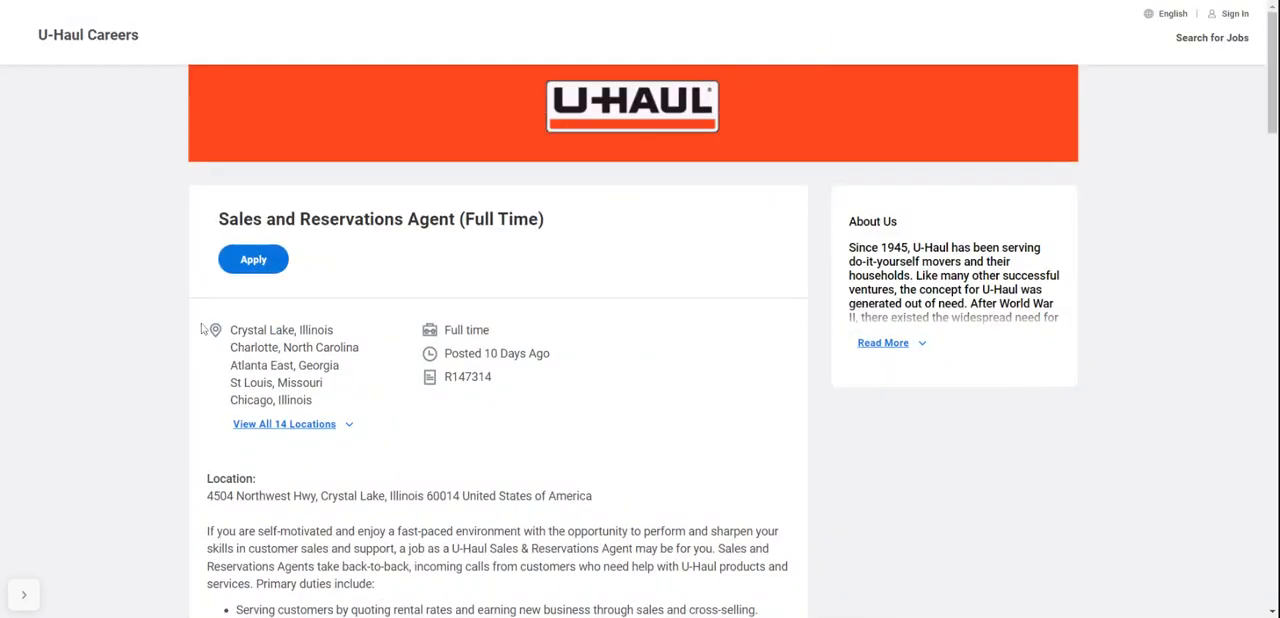
left_click(252, 260)
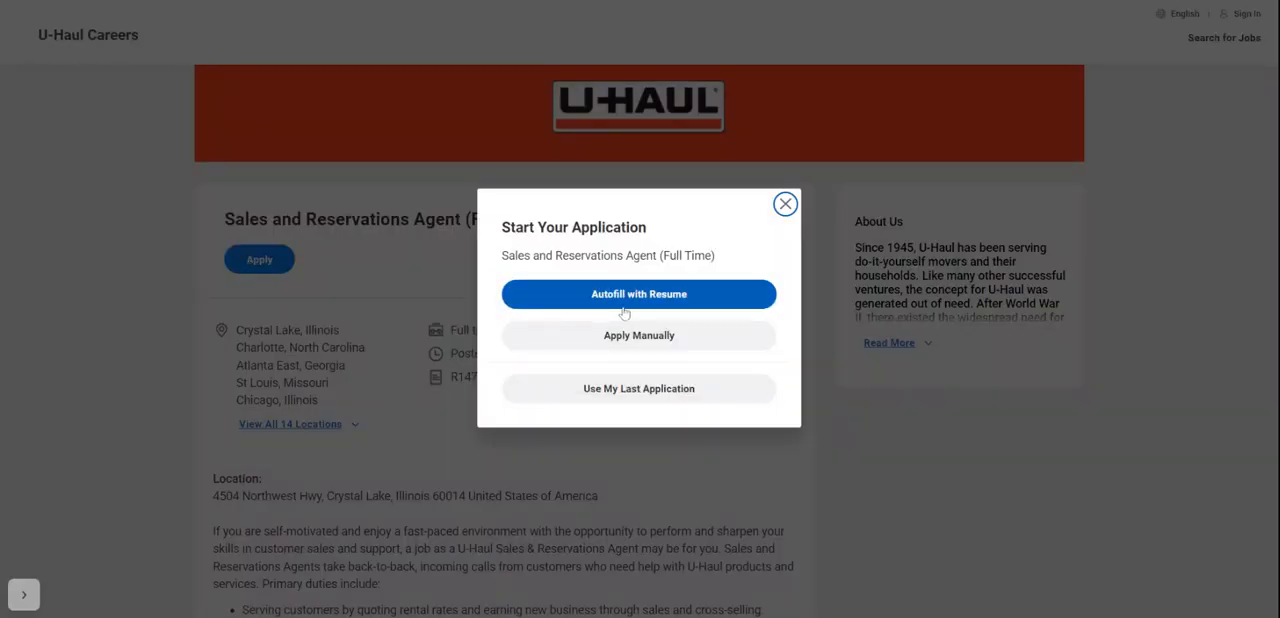
mouse_move(692, 388)
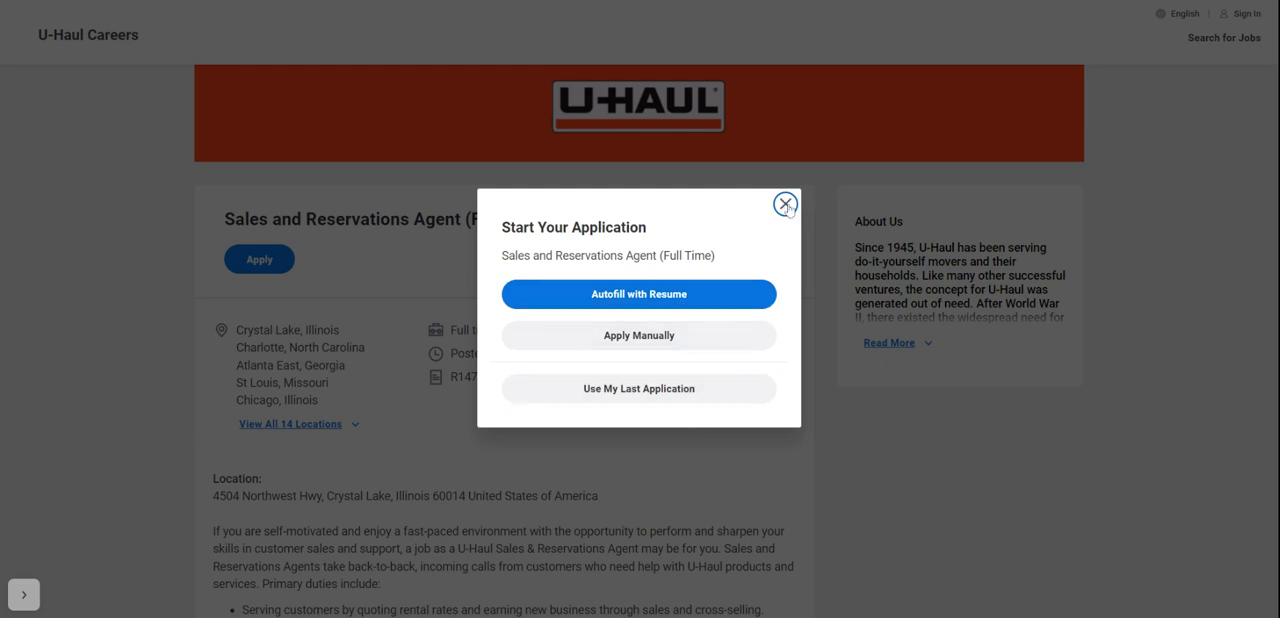
Close the Start Your Application dialog, returning to the posting's header
left_click(784, 204)
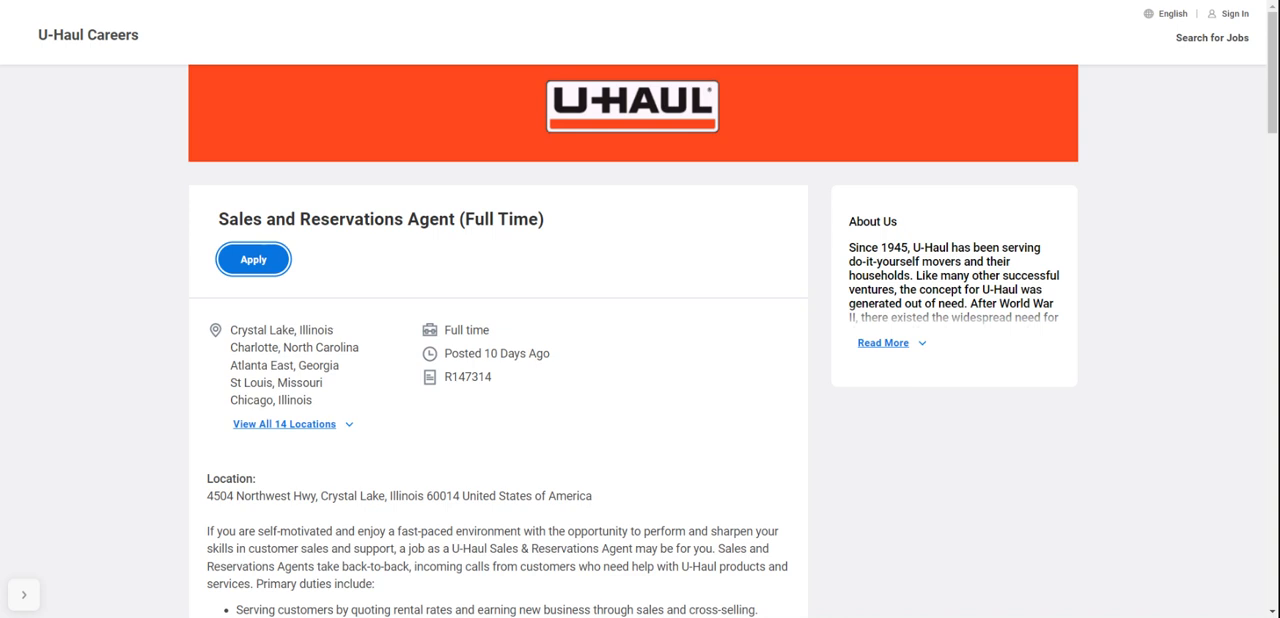
mouse_move(1178, 280)
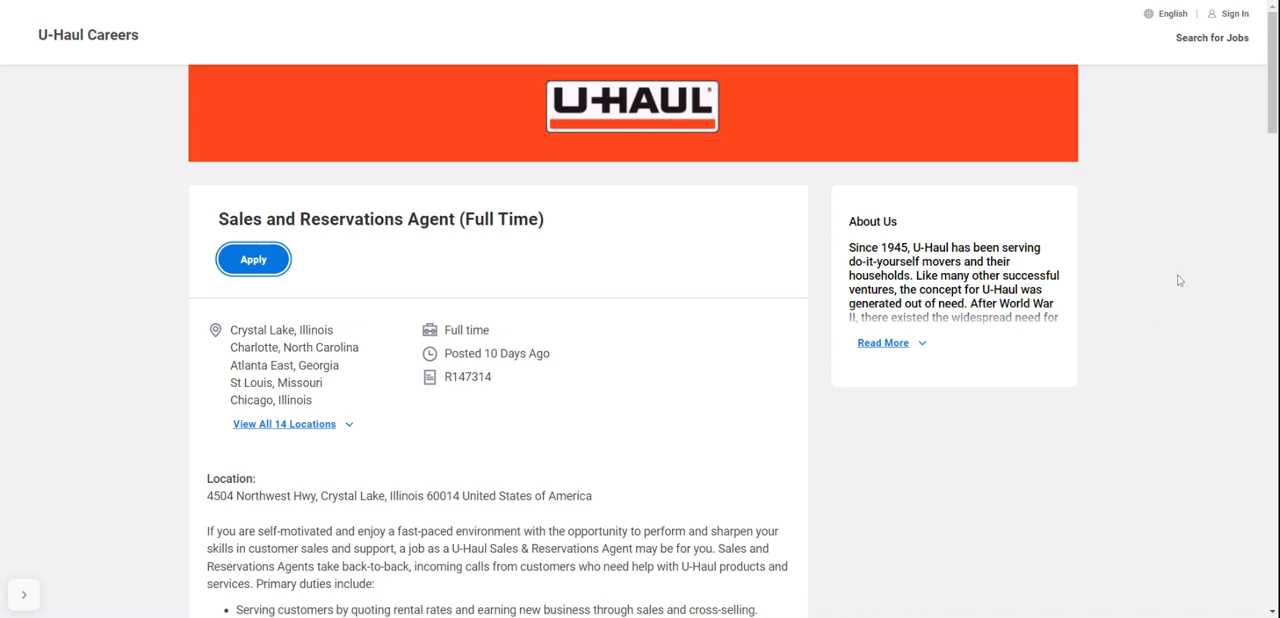
mouse_move(1148, 172)
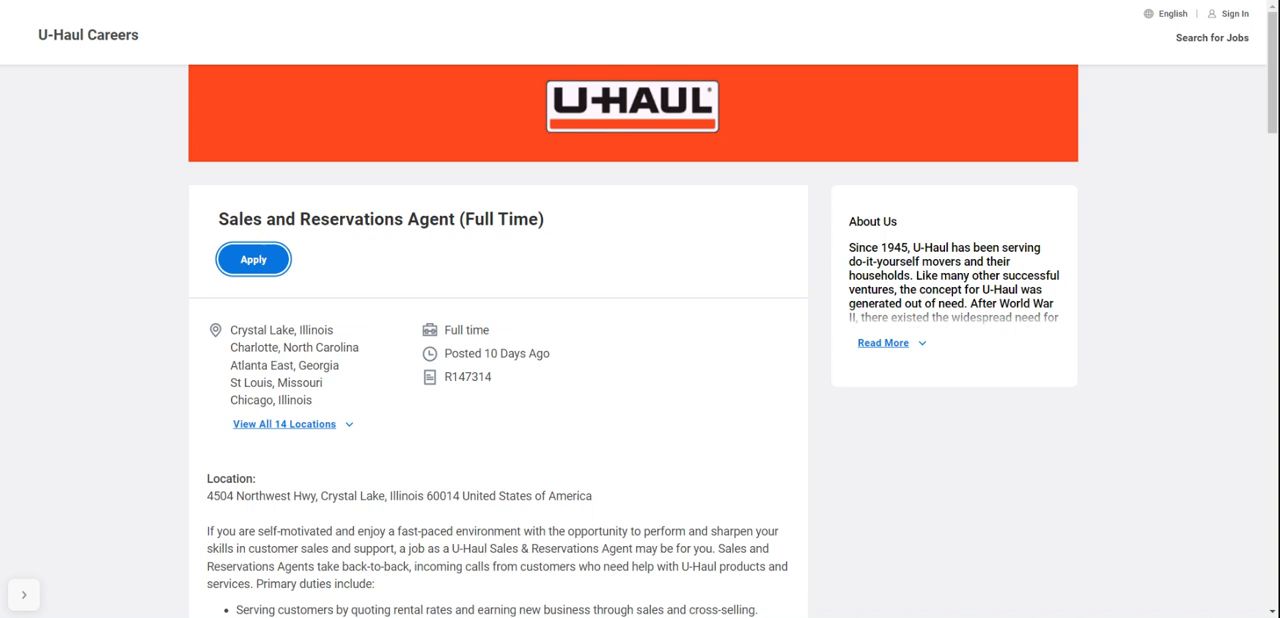
mouse_move(1128, 140)
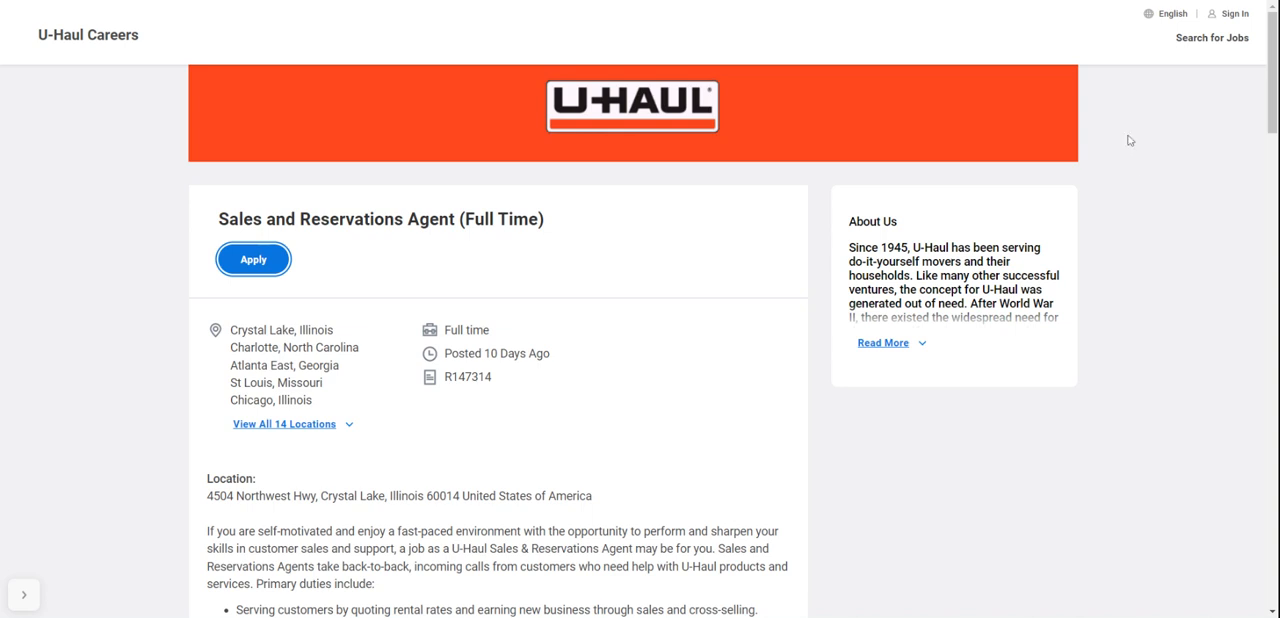